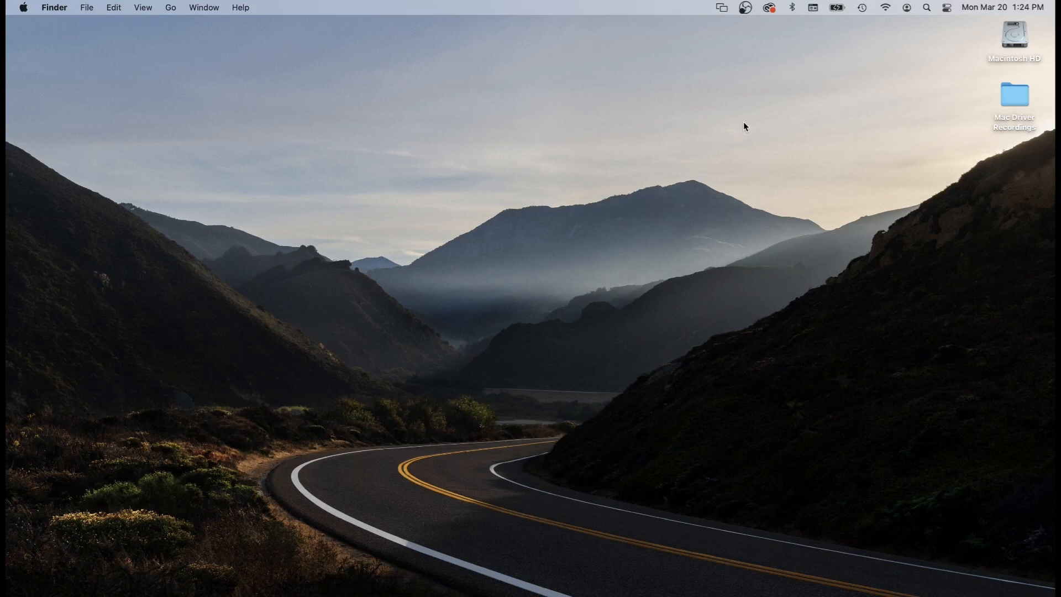
{"action": "mouse_move", "coordinate": [815, 493]}
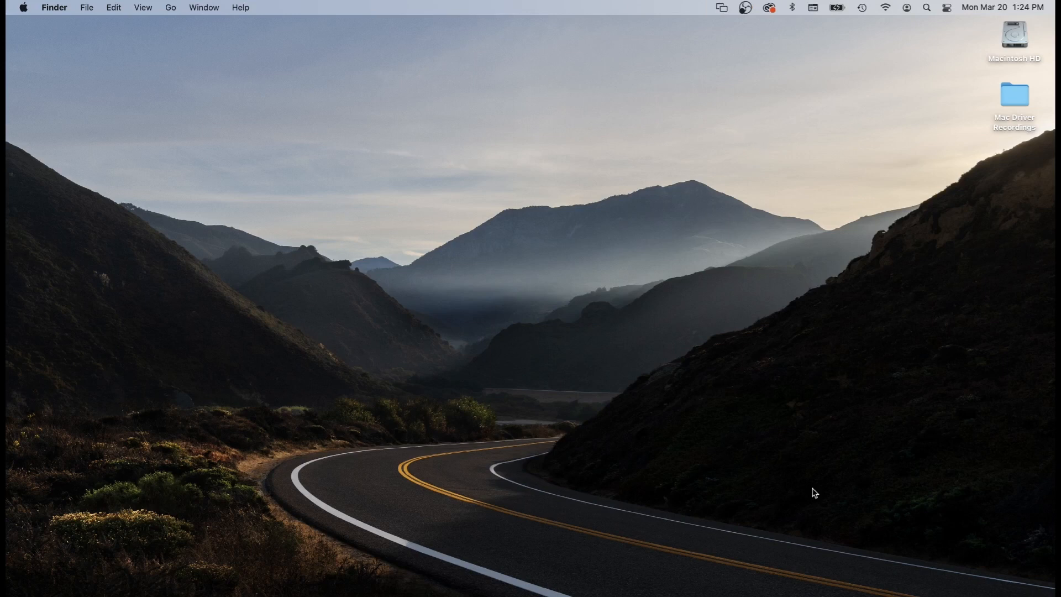
Show the Apple menu, which lists System Preferences among its options
{"action": "left_click", "coordinate": [22, 7]}
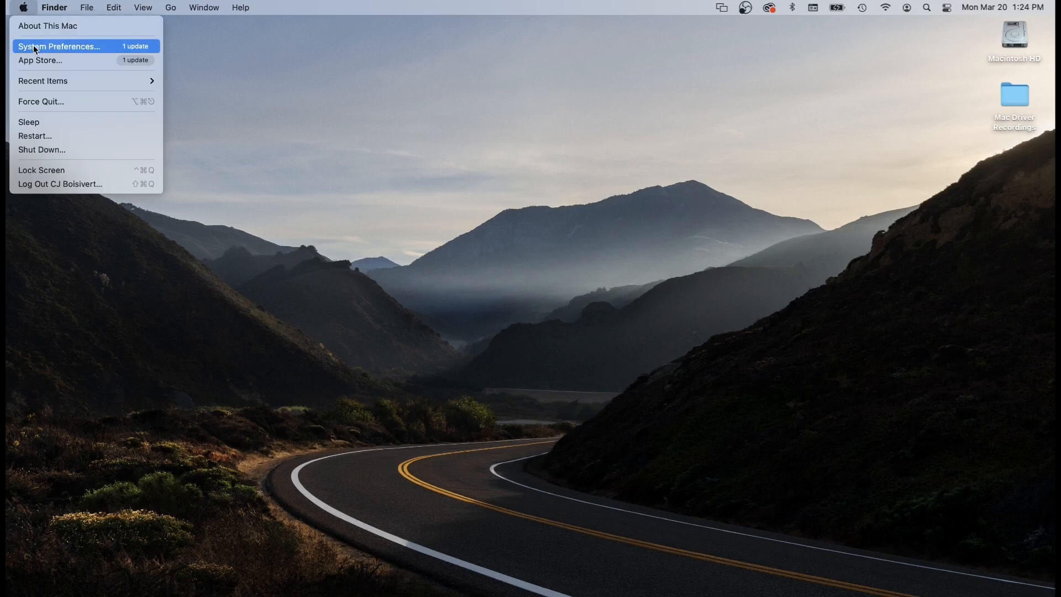
Enable File Sharing in the Sharing pane of System Preferences
{"action": "left_click", "coordinate": [60, 46]}
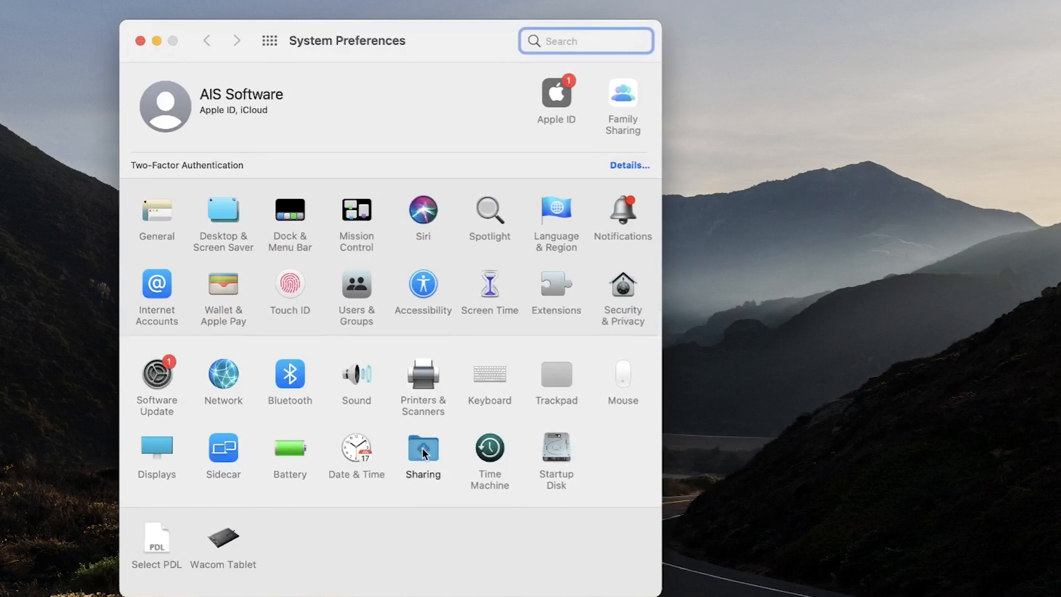
{"action": "left_click", "coordinate": [422, 449]}
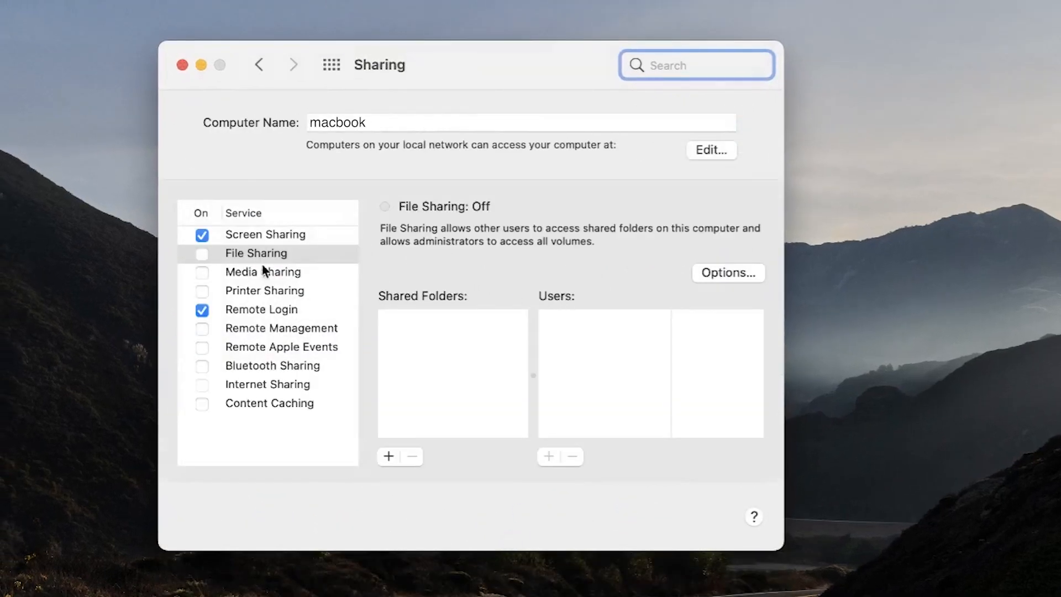
{"action": "left_click", "coordinate": [201, 254]}
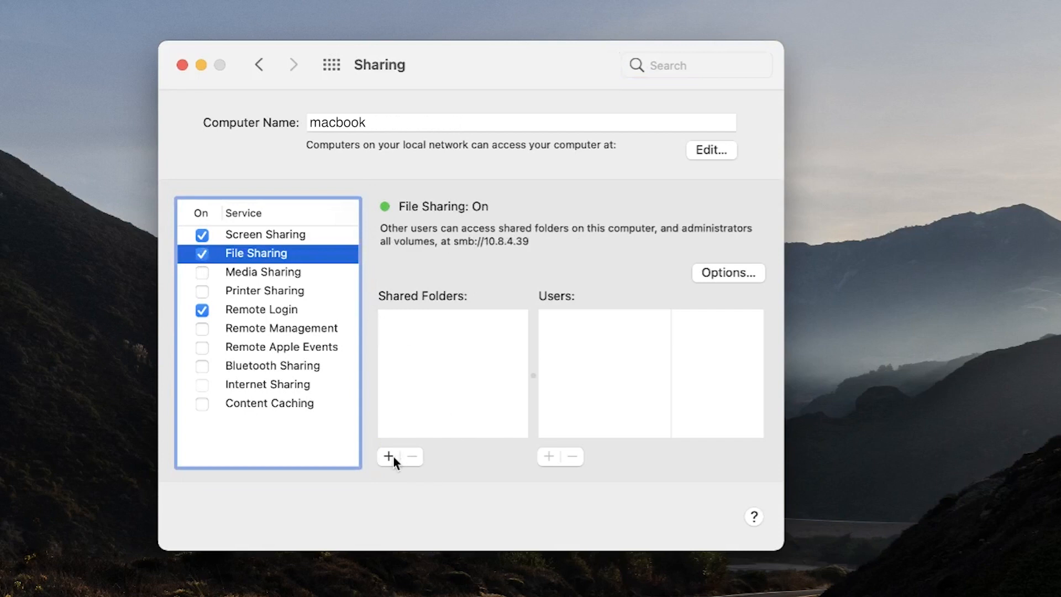
Create a new folder named Scans inside Shared and add it as a shared folder
{"action": "left_click", "coordinate": [389, 457]}
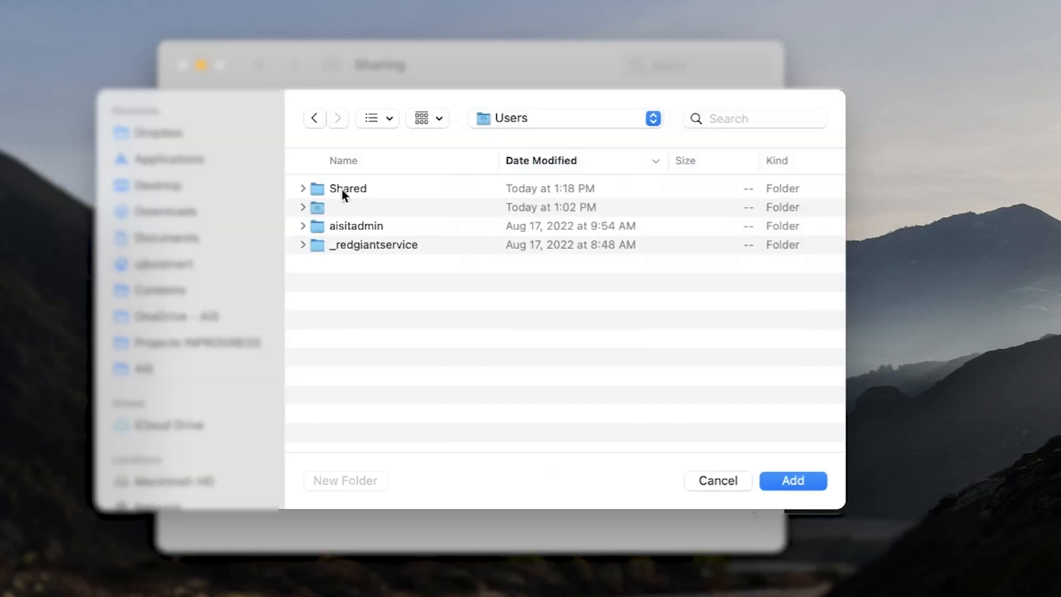
{"action": "double_click", "coordinate": [347, 188]}
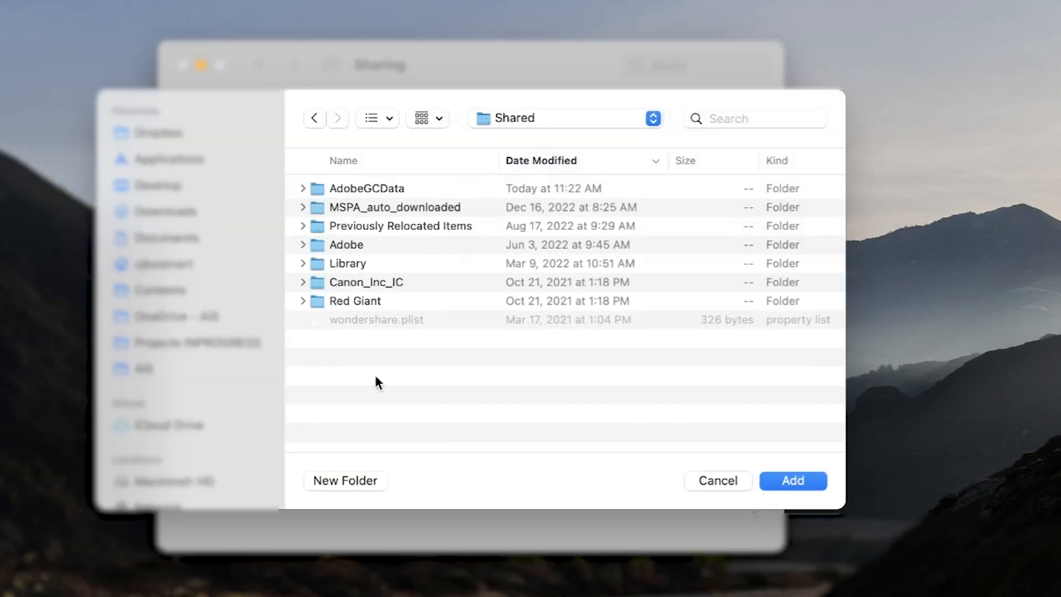
{"action": "mouse_move", "coordinate": [375, 458]}
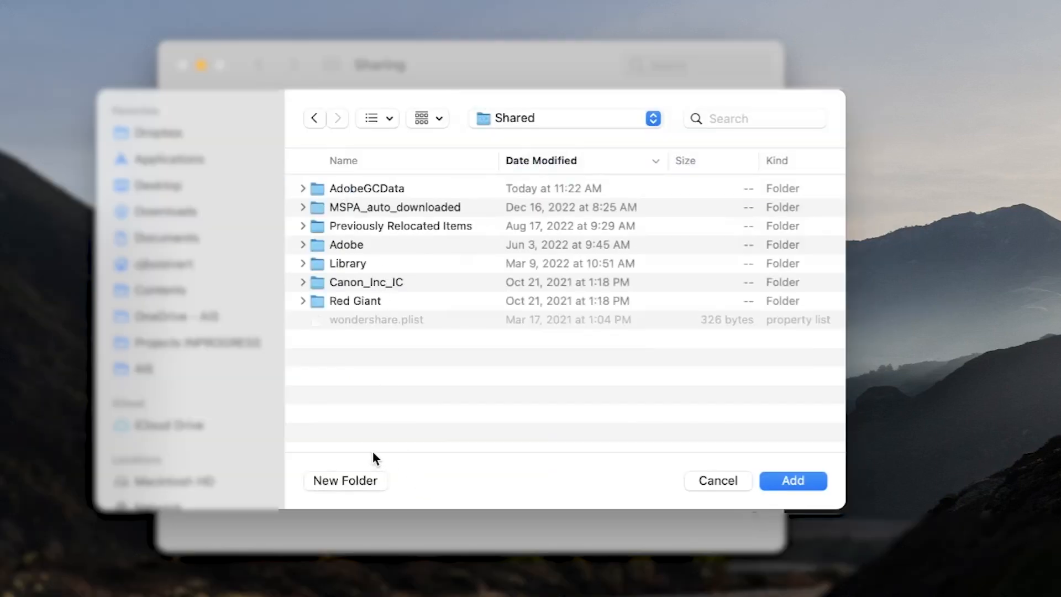
{"action": "left_click", "coordinate": [345, 480]}
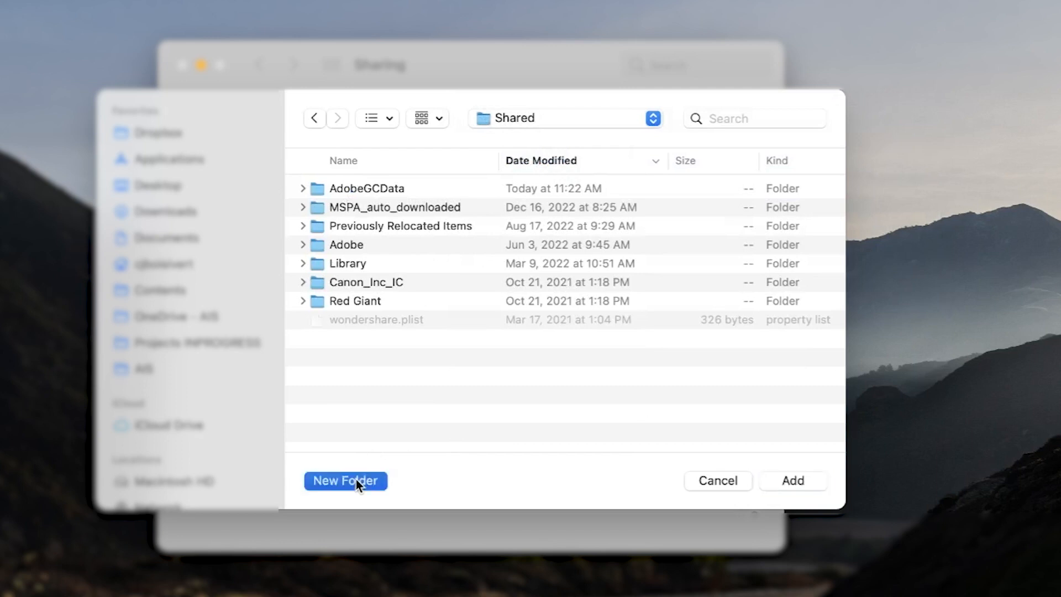
{"action": "left_click", "coordinate": [345, 481]}
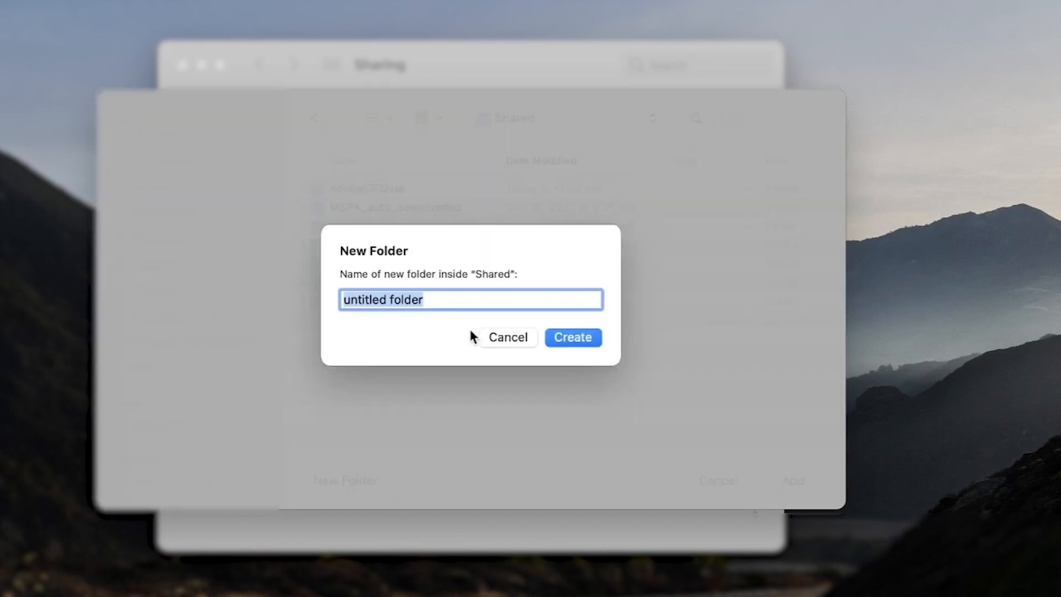
{"action": "type", "text": "Scan"}
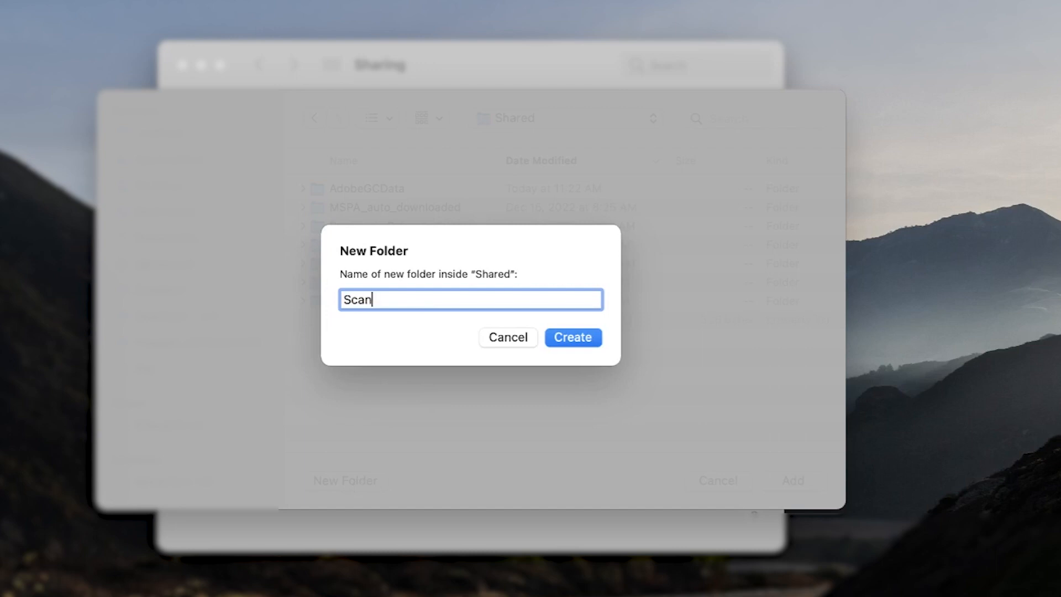
{"action": "type", "text": "s"}
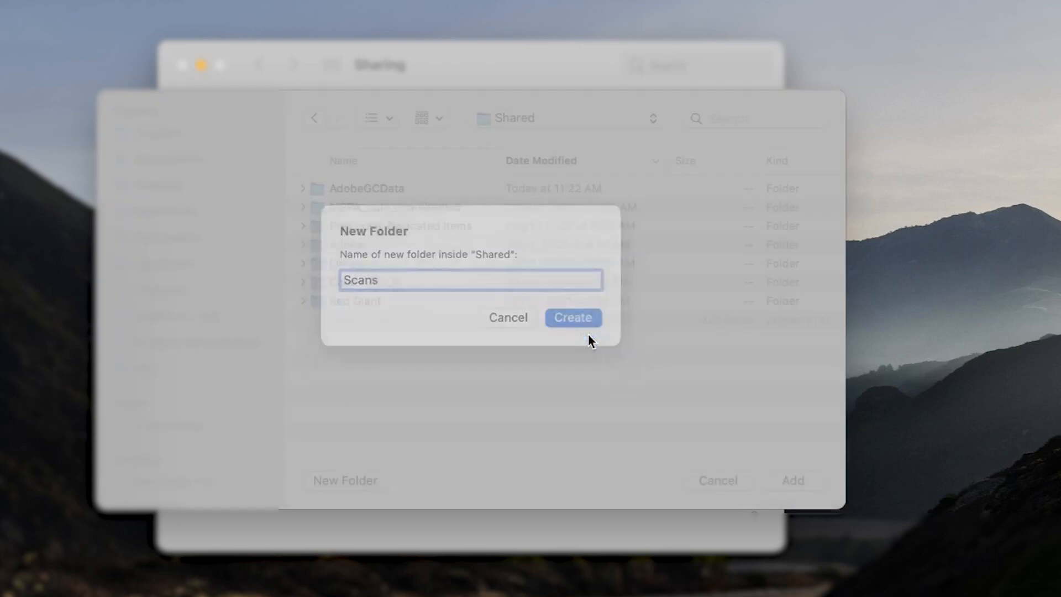
{"action": "left_click", "coordinate": [573, 317]}
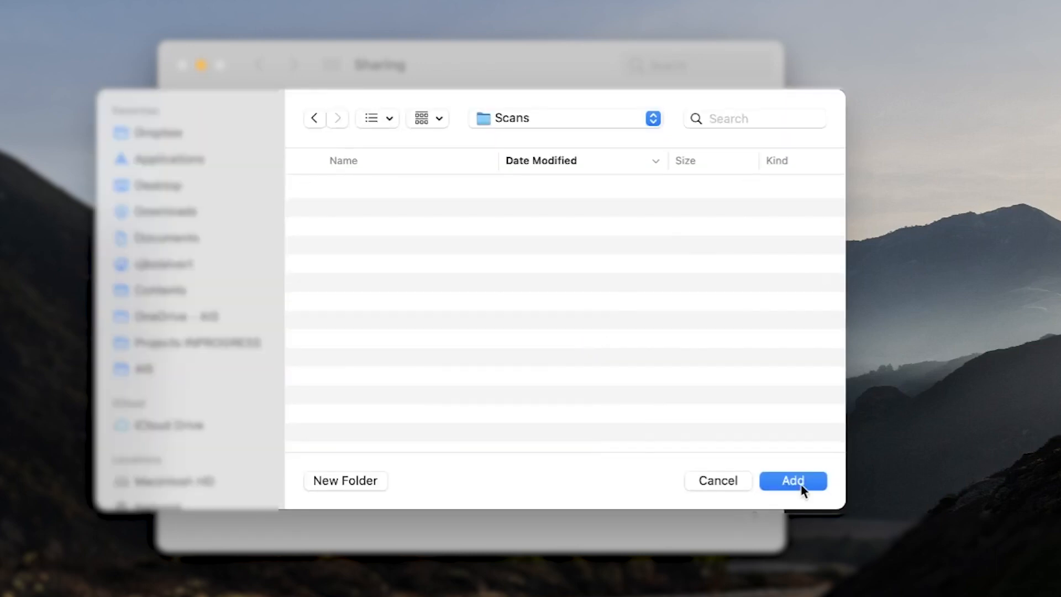
{"action": "left_click", "coordinate": [792, 480]}
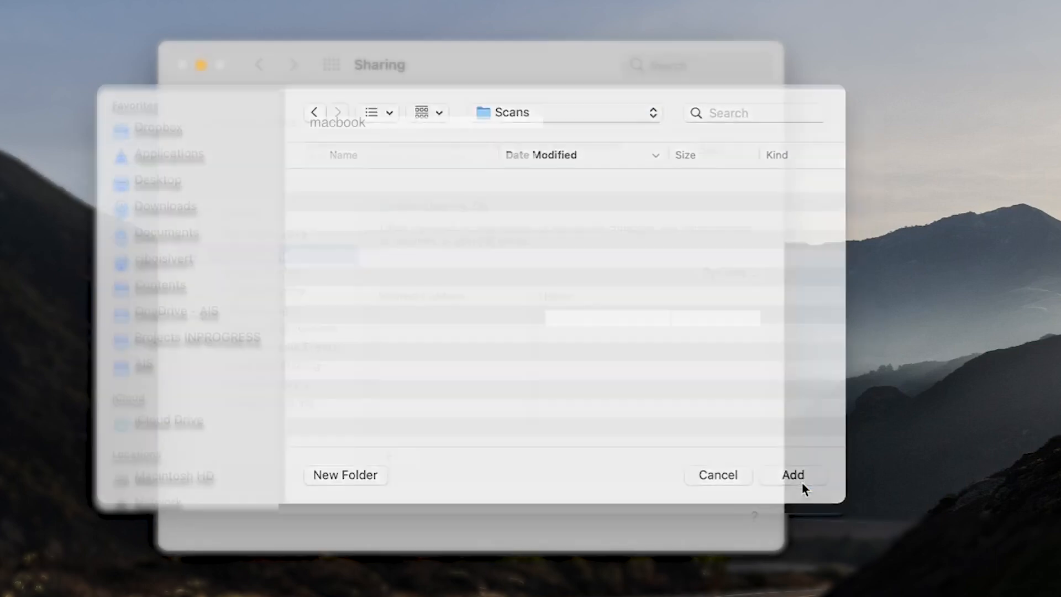
Return to the main preferences overview and enter Users & Groups
{"action": "left_click", "coordinate": [792, 474]}
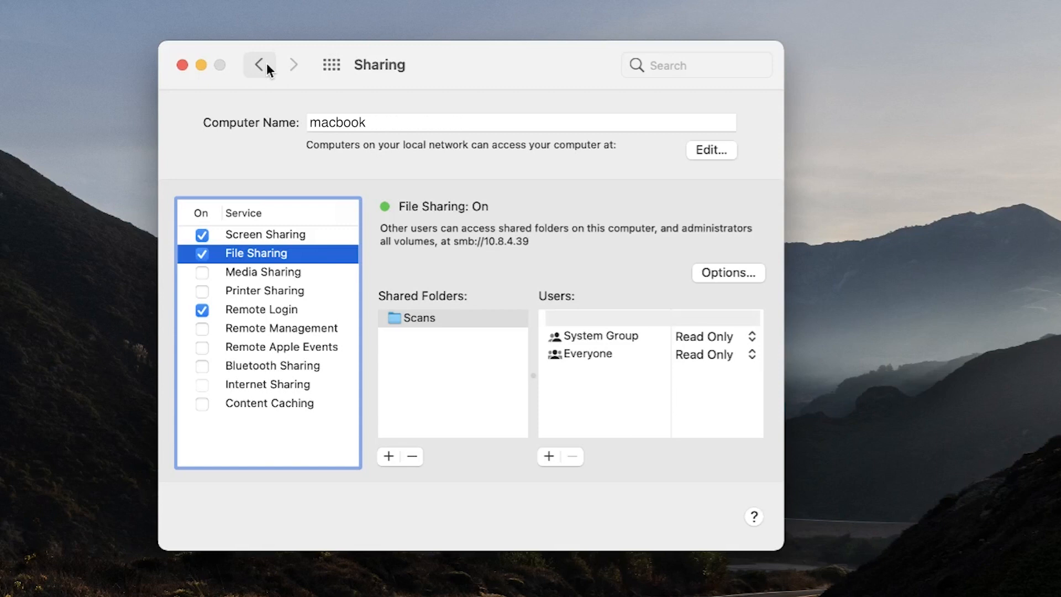
{"action": "left_click", "coordinate": [259, 65]}
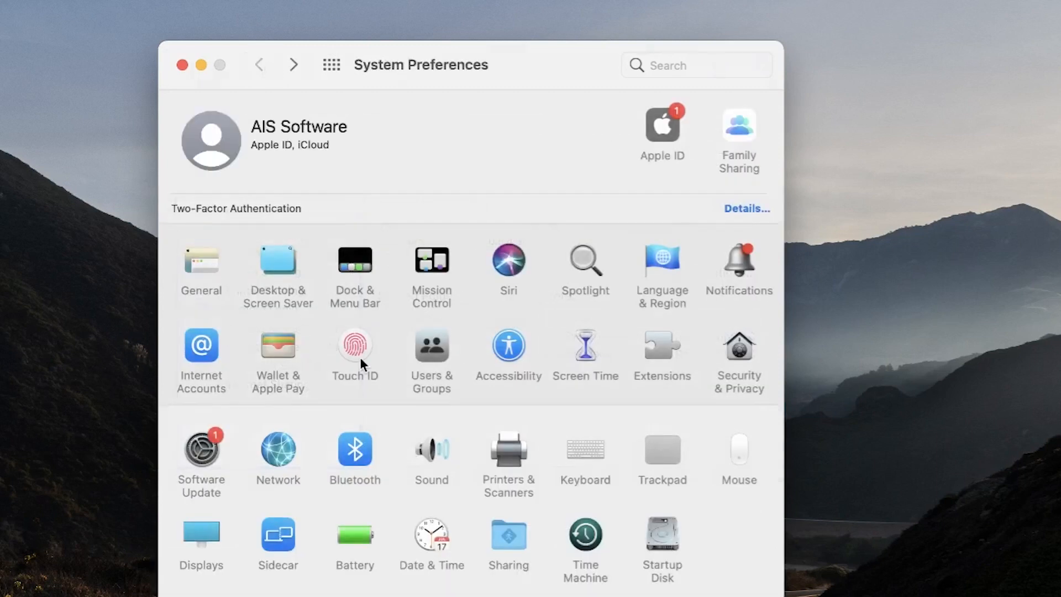
{"action": "mouse_move", "coordinate": [395, 329]}
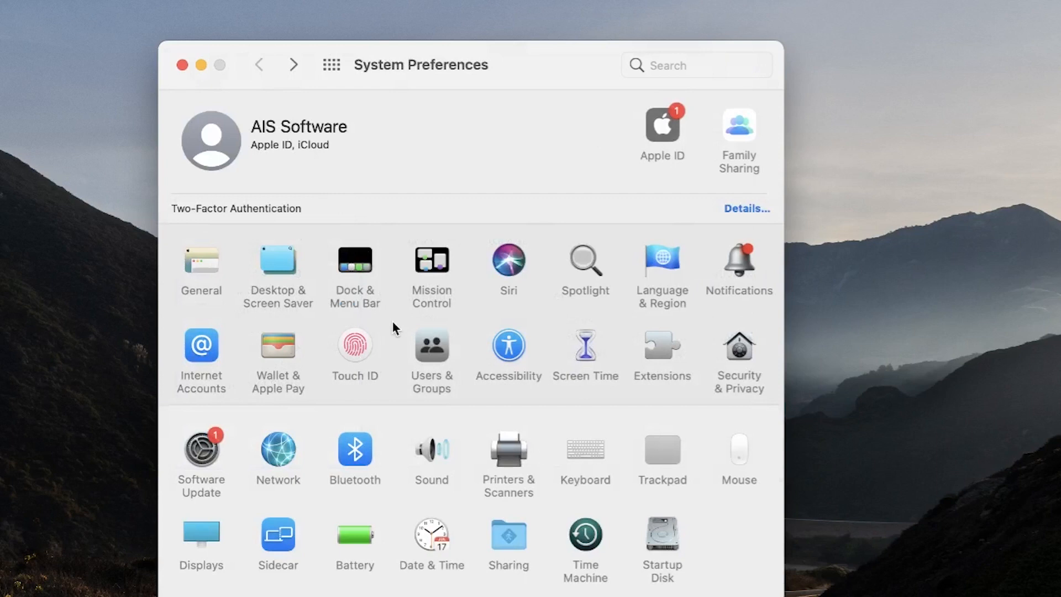
{"action": "mouse_move", "coordinate": [425, 353]}
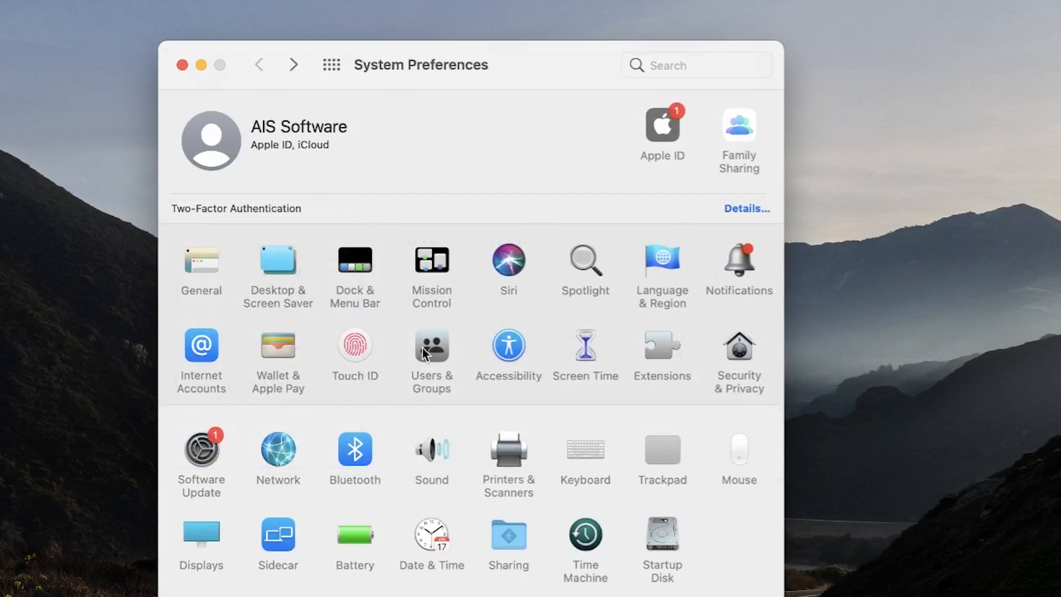
{"action": "left_click", "coordinate": [431, 345]}
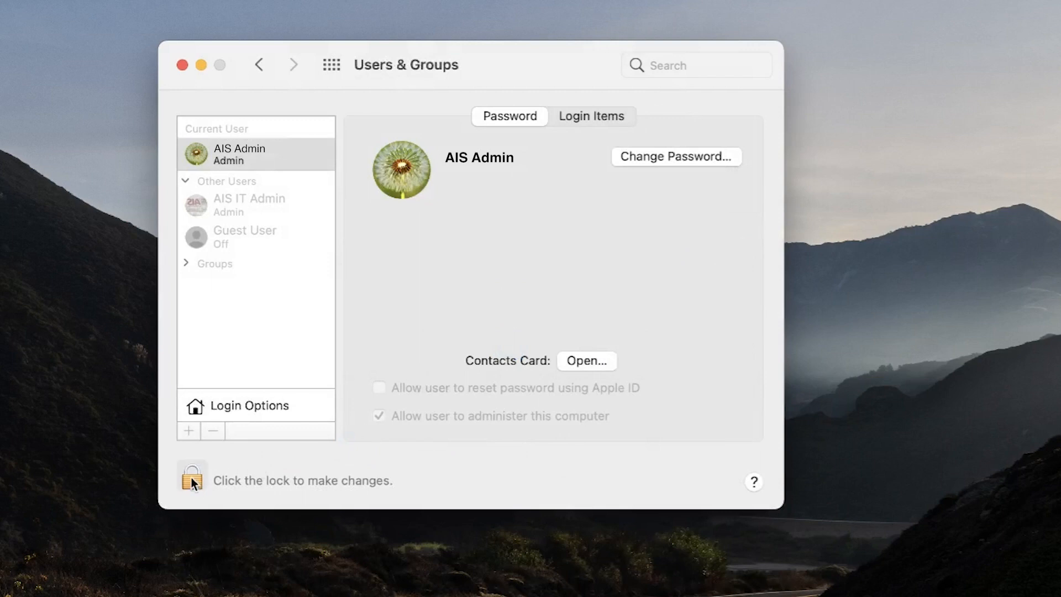
Unlock Users & Groups with the administrator password so accounts can be changed
{"action": "left_click", "coordinate": [192, 477]}
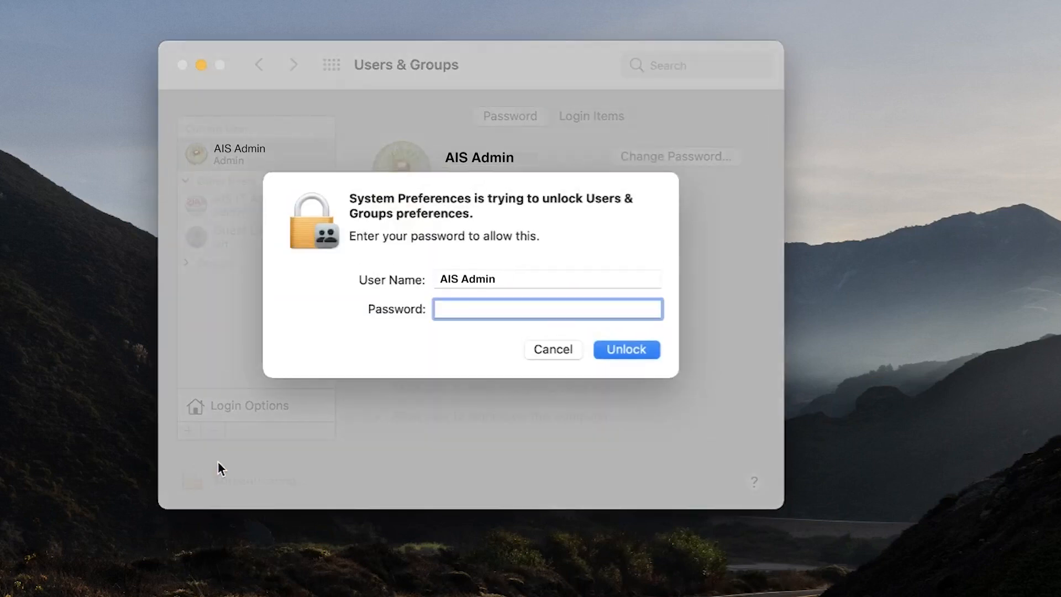
{"action": "type", "text": "password"}
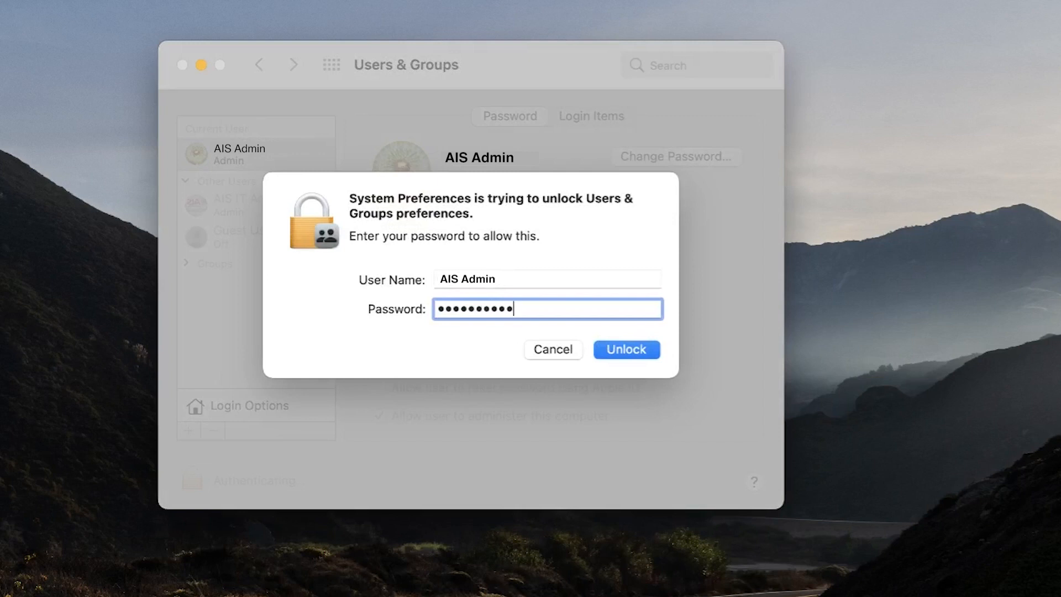
{"action": "left_click", "coordinate": [625, 350]}
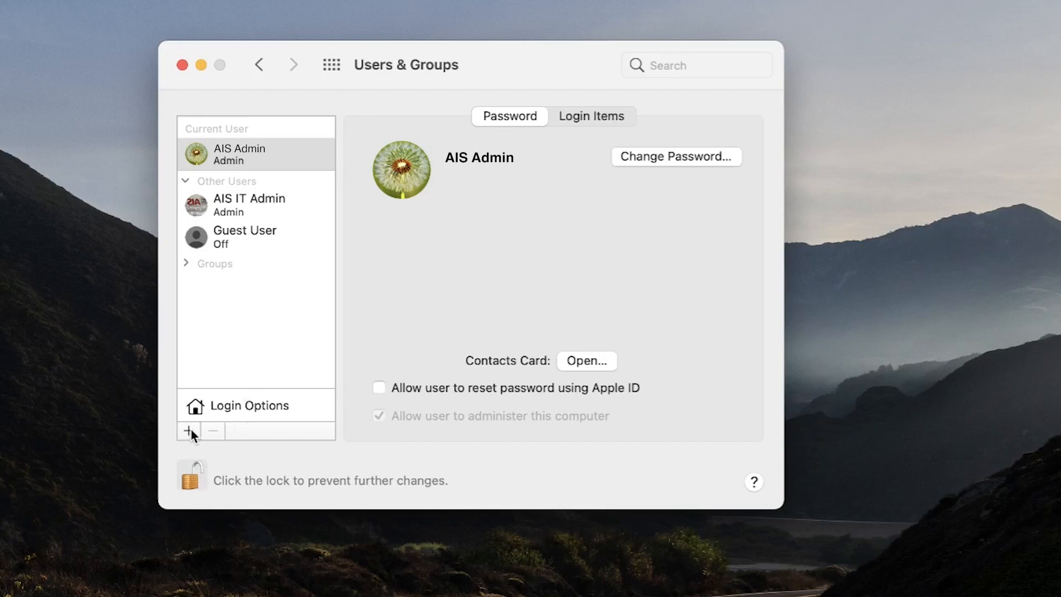
{"action": "mouse_move", "coordinate": [190, 431]}
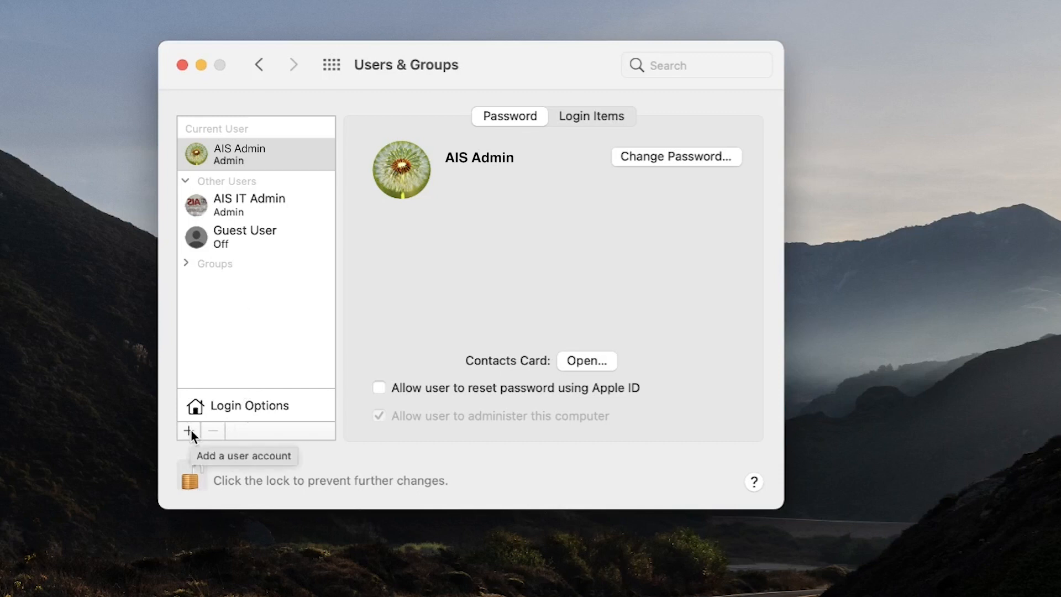
Begin a new Standard account with full name Kyocera Scanner and account name kyocerascanner
{"action": "left_click", "coordinate": [189, 430]}
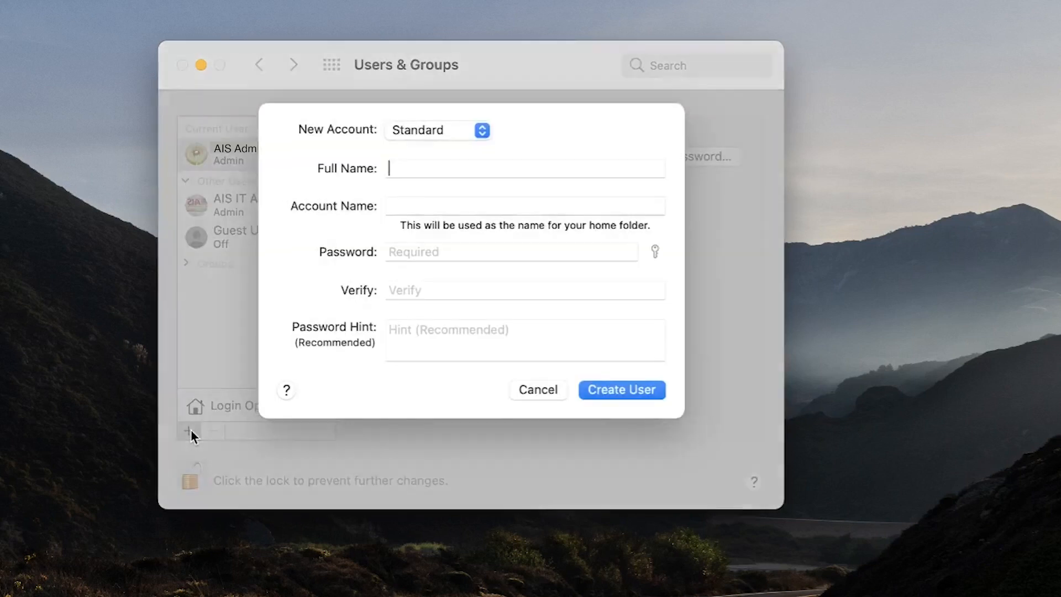
{"action": "left_click", "coordinate": [524, 181]}
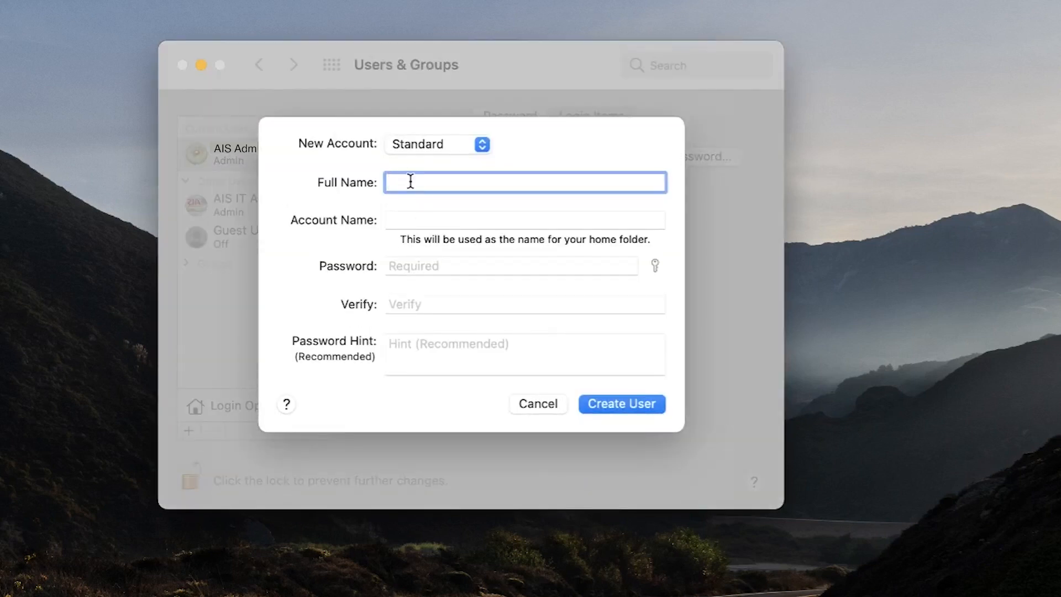
{"action": "type", "text": "K"}
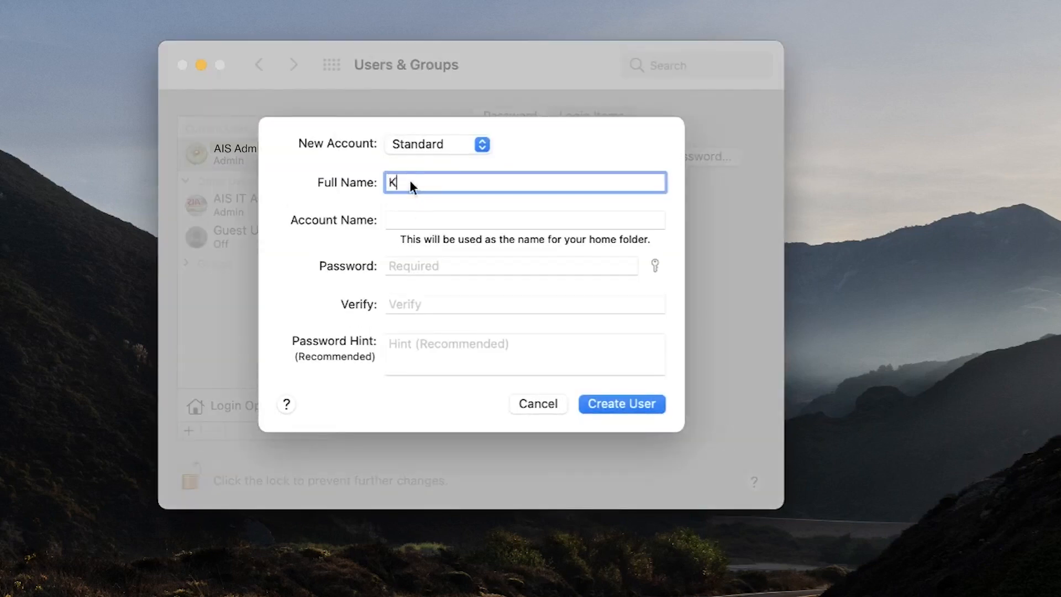
{"action": "type", "text": "yocerasc"}
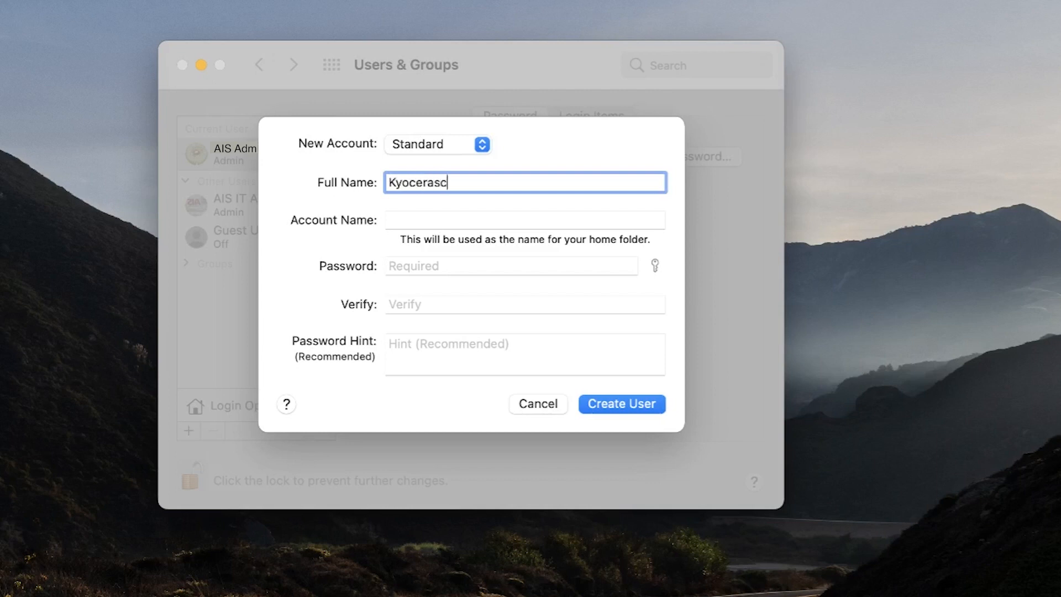
{"action": "type", "text": "anner"}
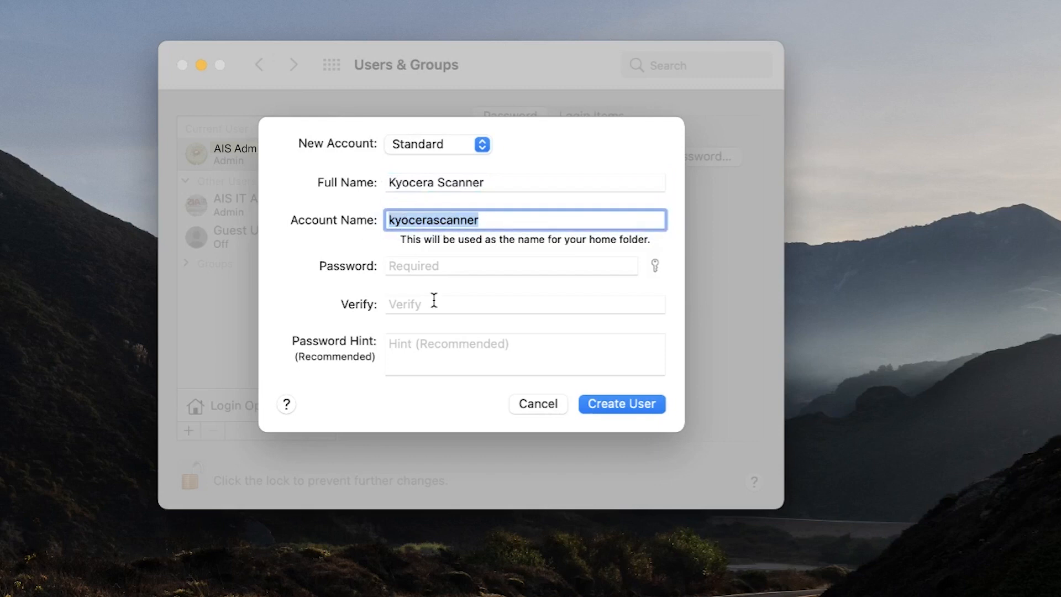
{"action": "left_click", "coordinate": [498, 220]}
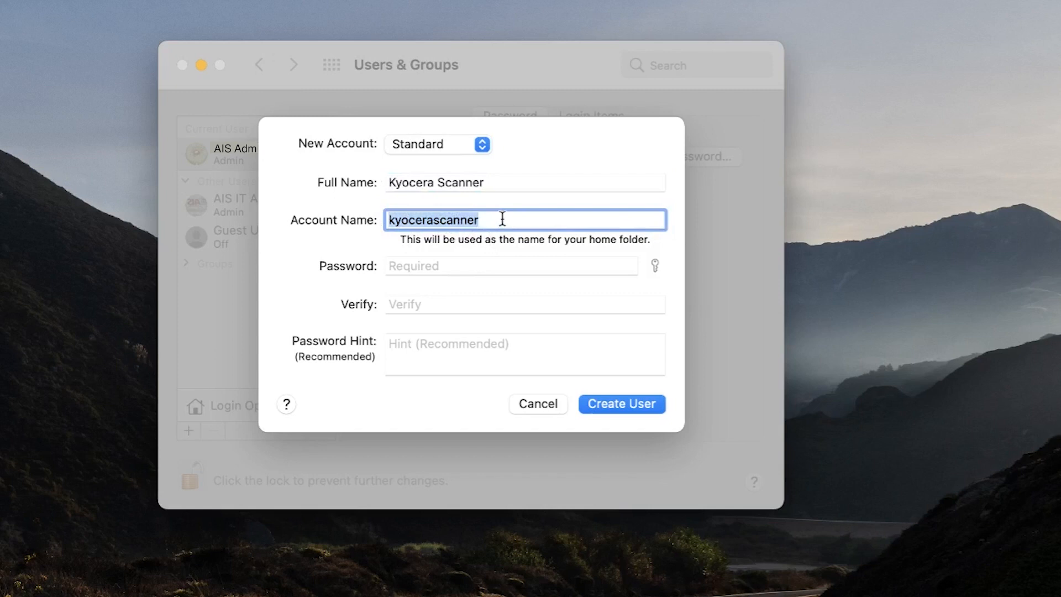
{"action": "left_click", "coordinate": [510, 265]}
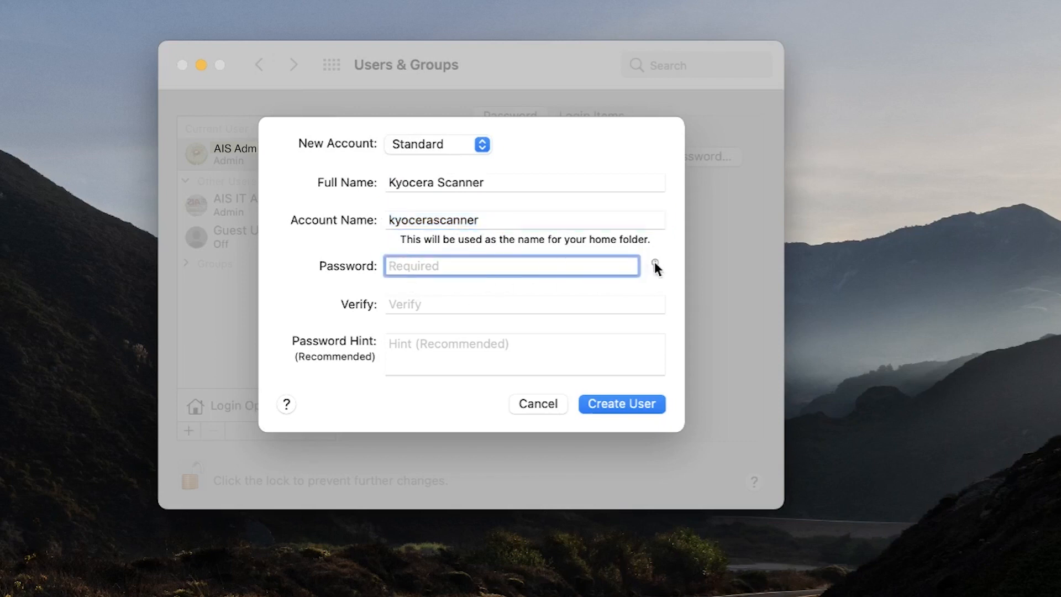
Use Password Assistant to copy a suggested 12-character letters-and-numbers password
{"action": "left_click", "coordinate": [654, 265]}
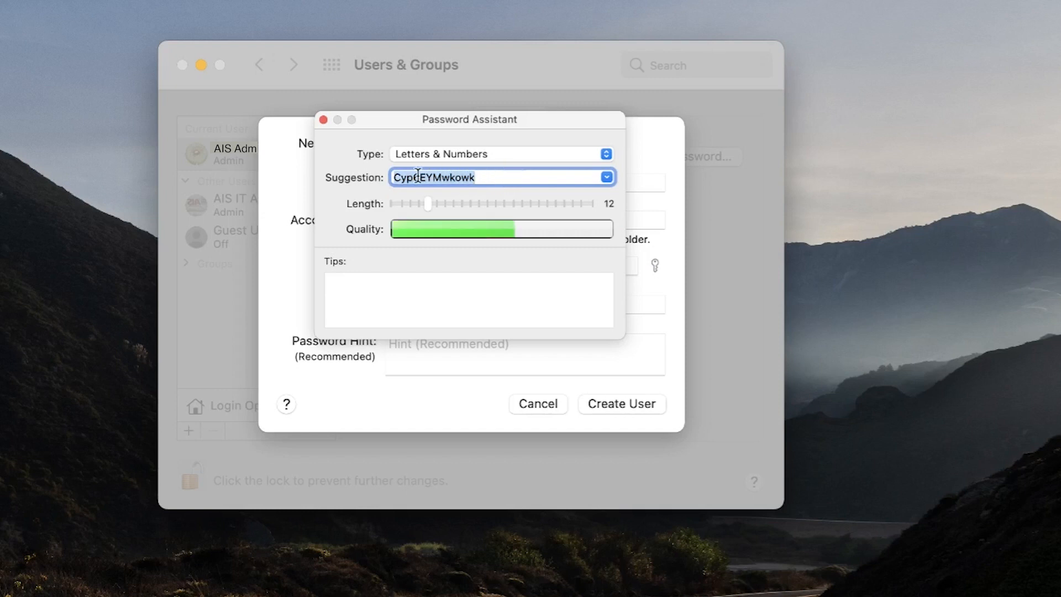
{"action": "right_click", "coordinate": [433, 177]}
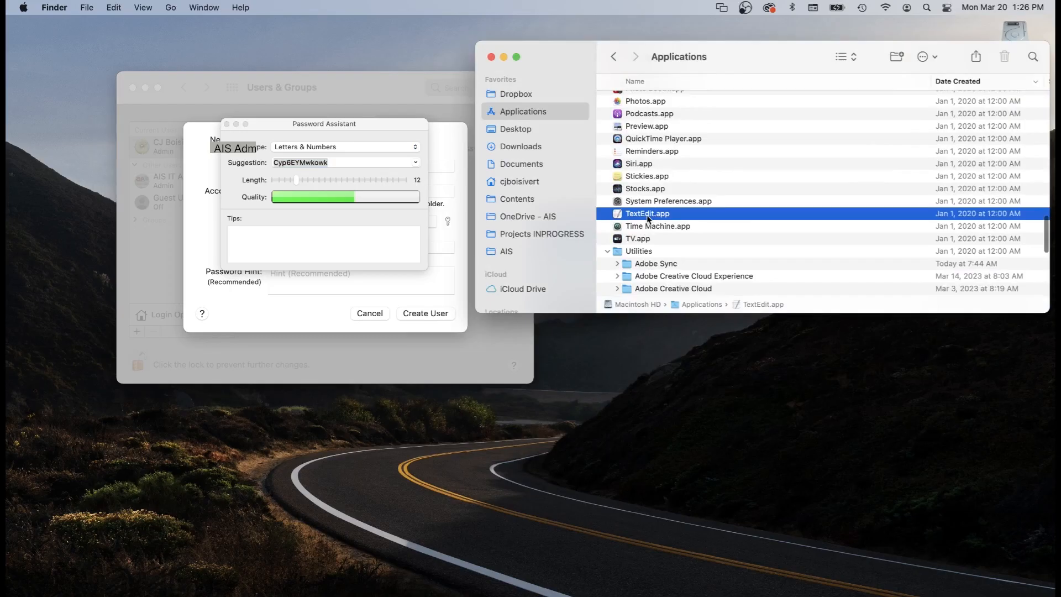
{"action": "double_click", "coordinate": [646, 214]}
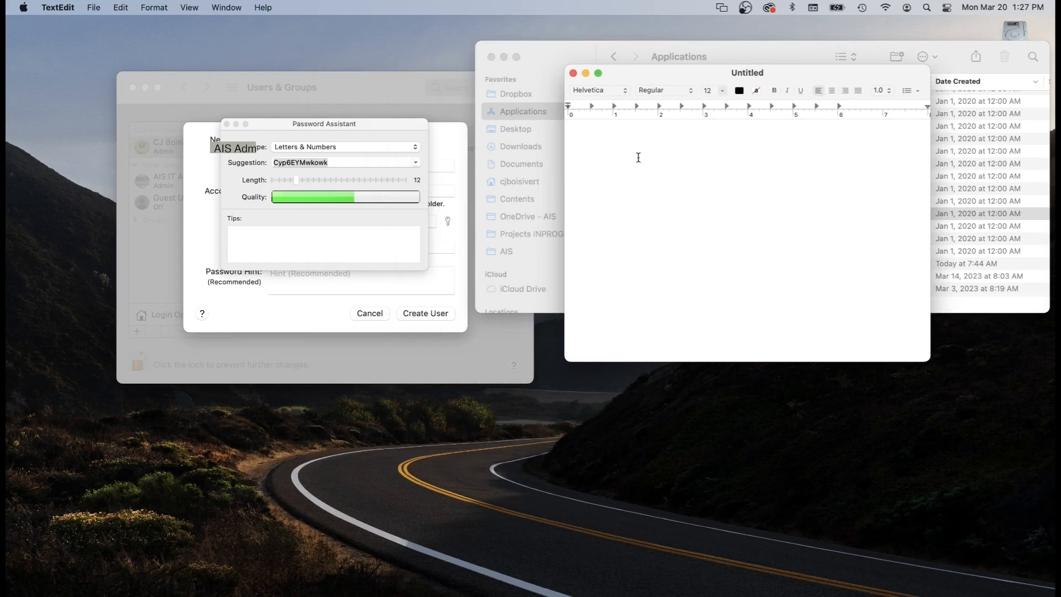
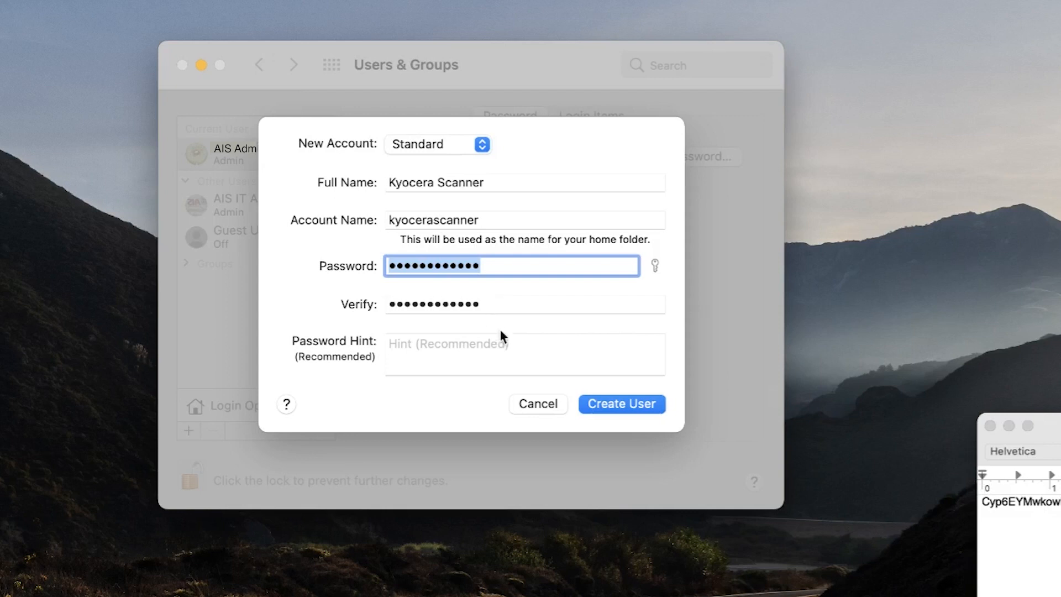
Create the Kyocera Scanner account and go back to the preferences overview
{"action": "left_click", "coordinate": [524, 354]}
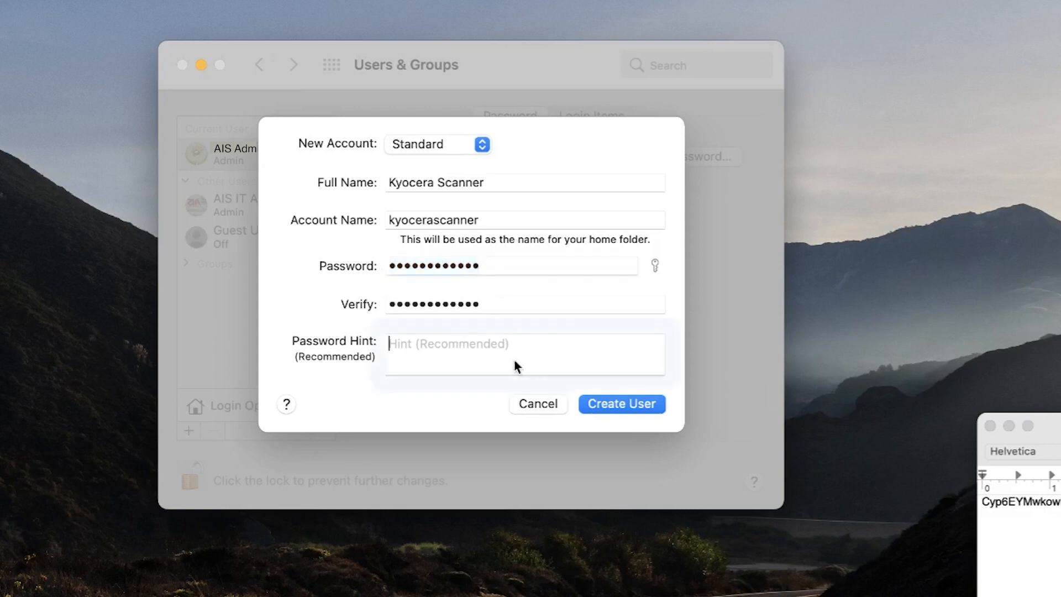
{"action": "left_click", "coordinate": [621, 404]}
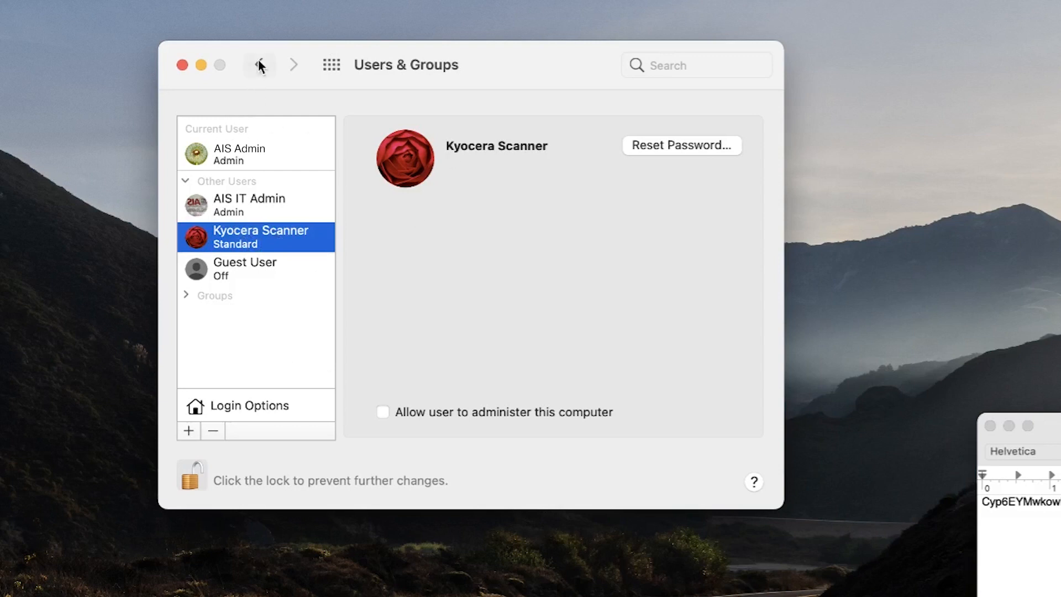
{"action": "left_click", "coordinate": [259, 65]}
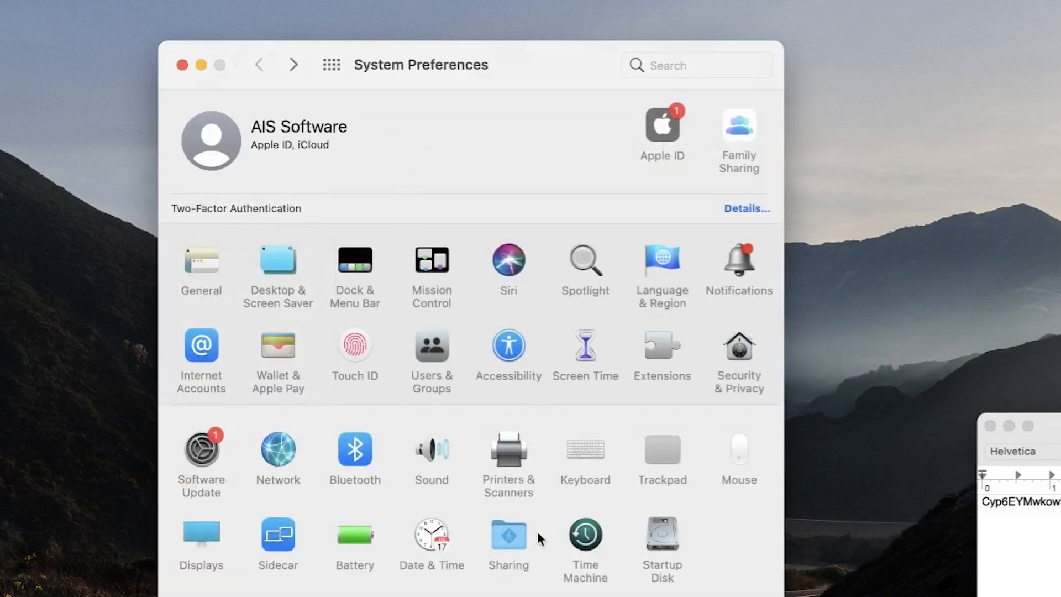
In Sharing, set Kyocera Scanner's permission on the Scans folder to Read & Write
{"action": "left_click", "coordinate": [509, 533]}
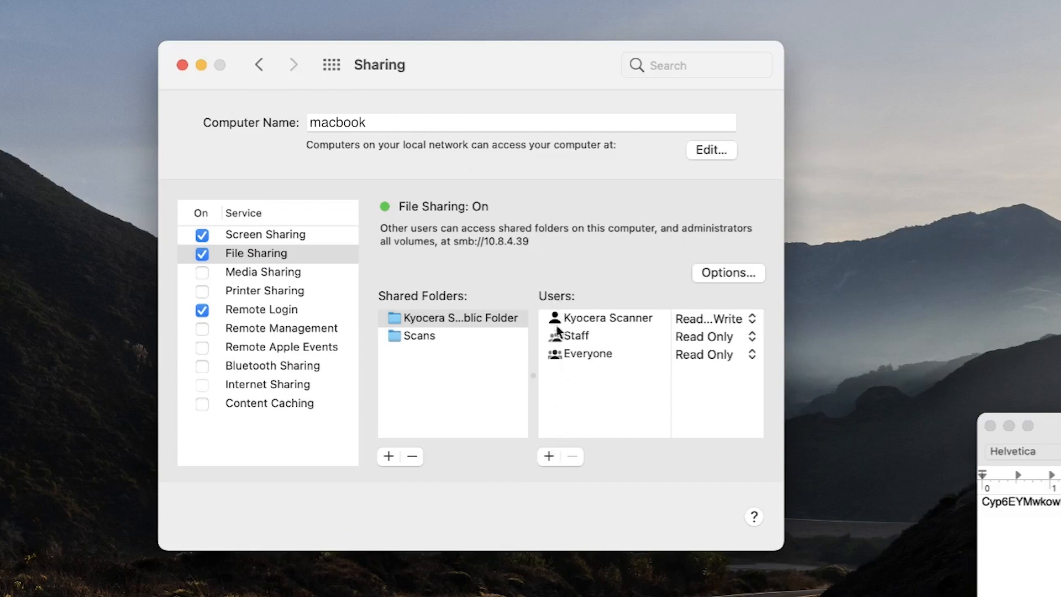
{"action": "left_click", "coordinate": [419, 335]}
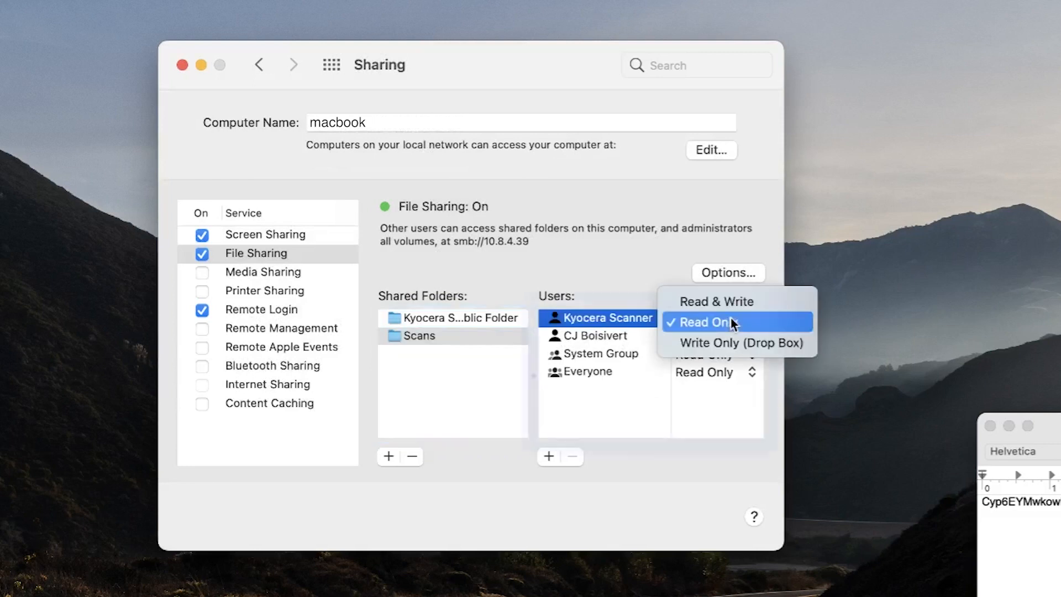
{"action": "left_click", "coordinate": [259, 66]}
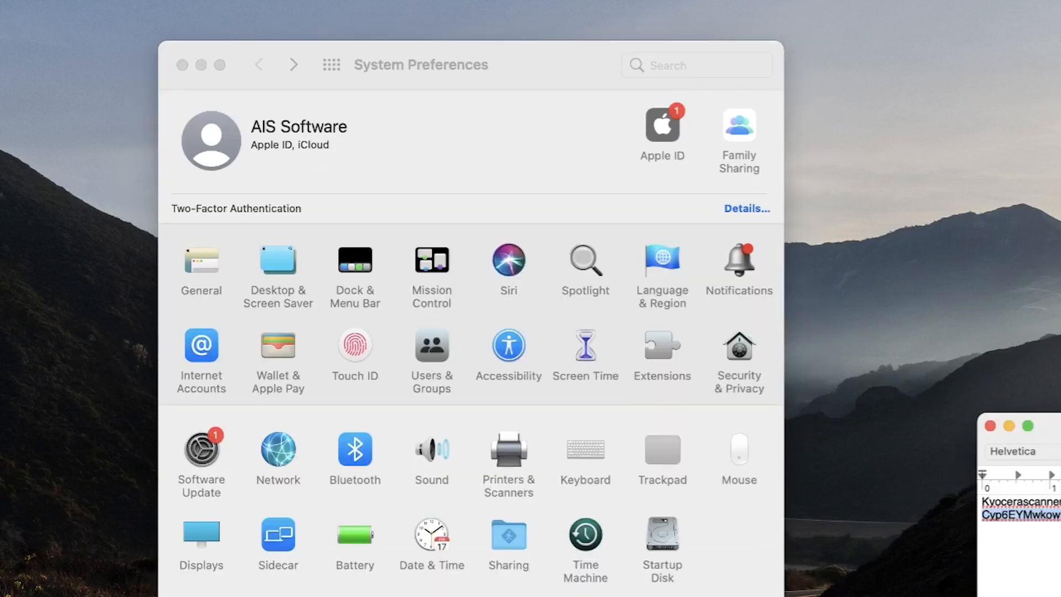